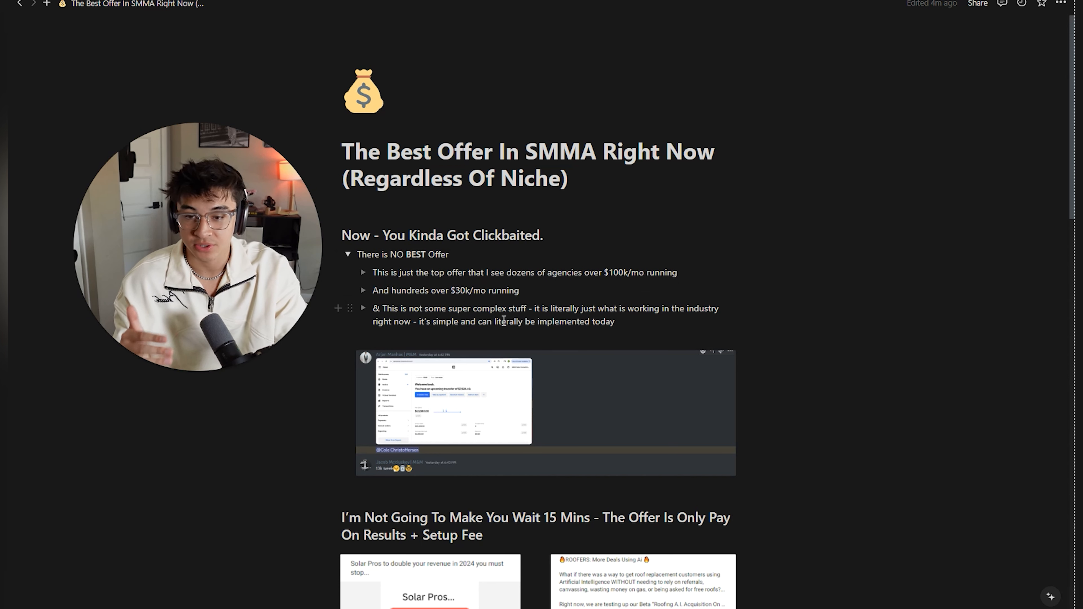
Scroll through the Ad sets table to review leads, reach, cost per result and budgets
scroll("down", 3)
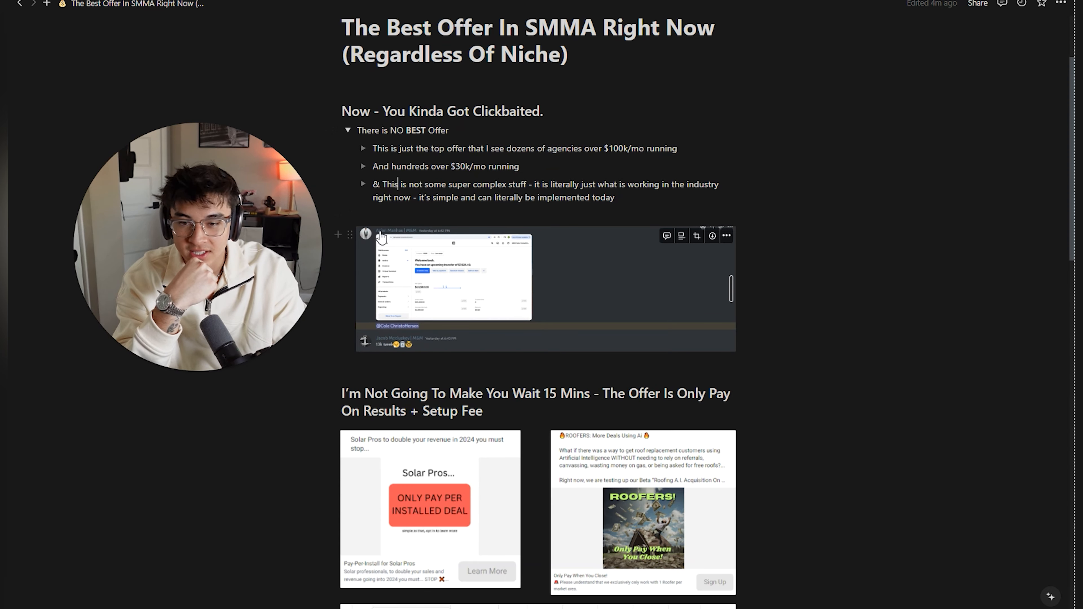
mouse_move(386, 352)
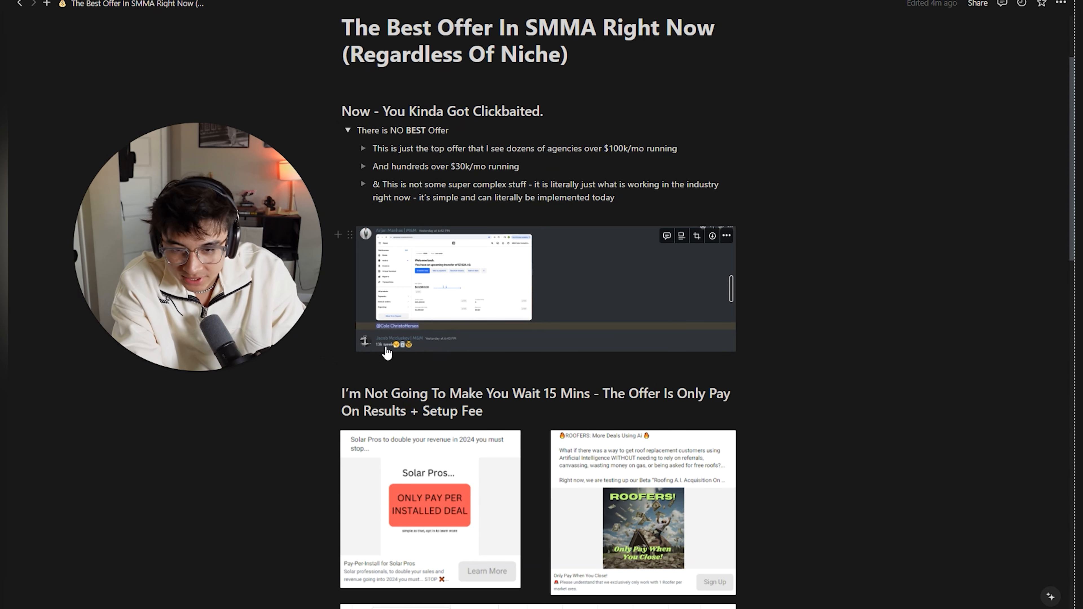
mouse_move(421, 251)
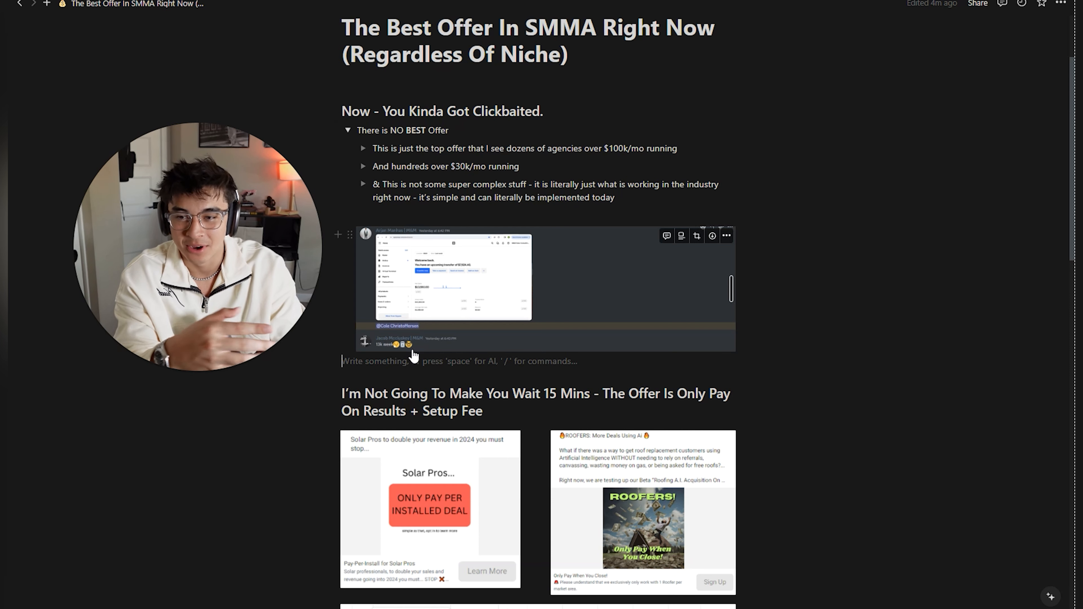
scroll("down", 3)
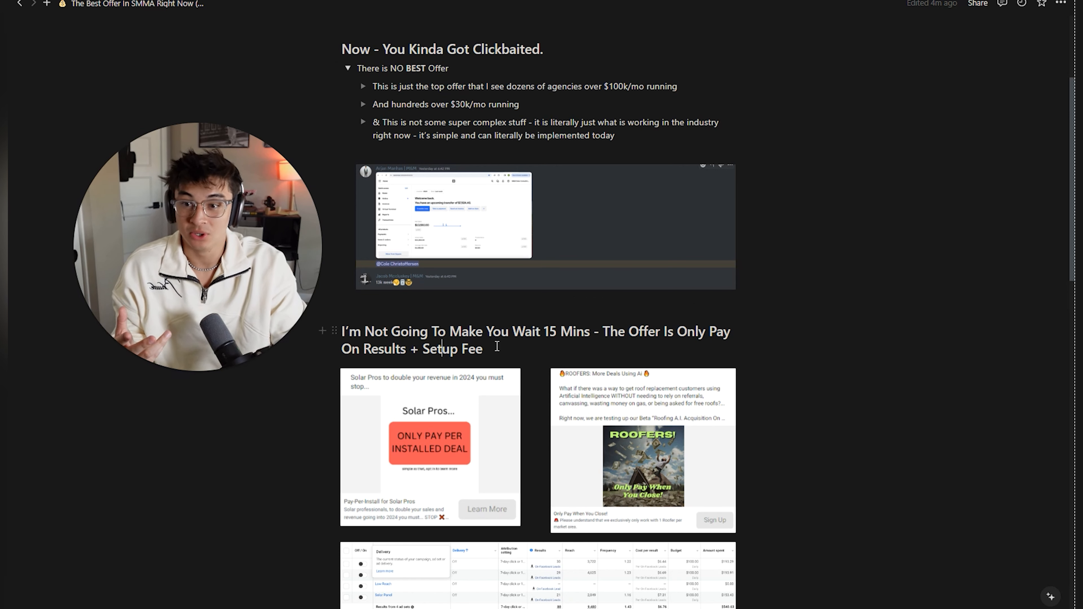
scroll("down", 3)
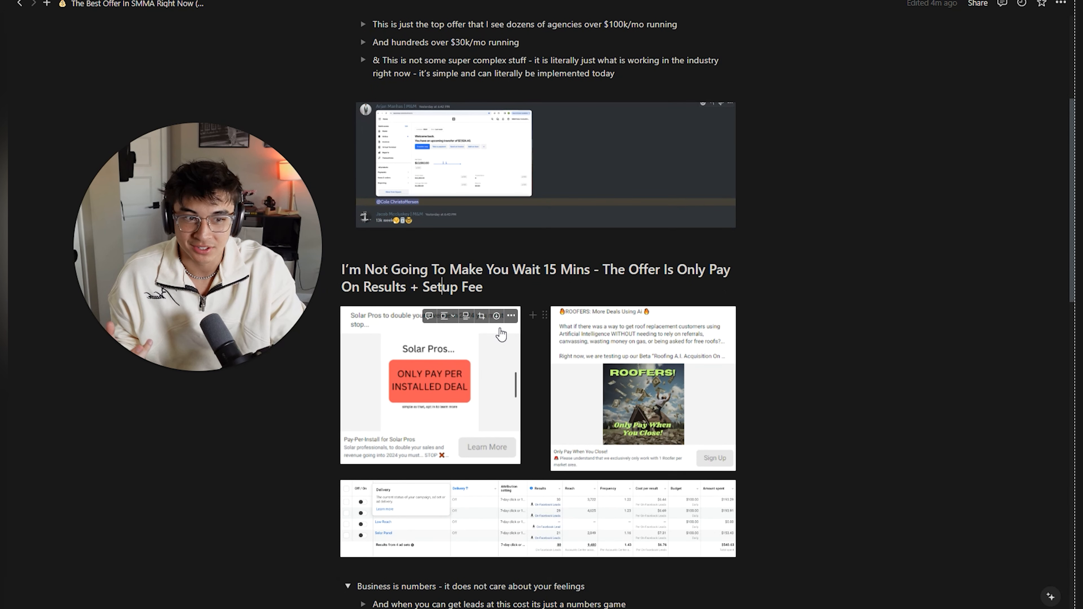
mouse_move(659, 357)
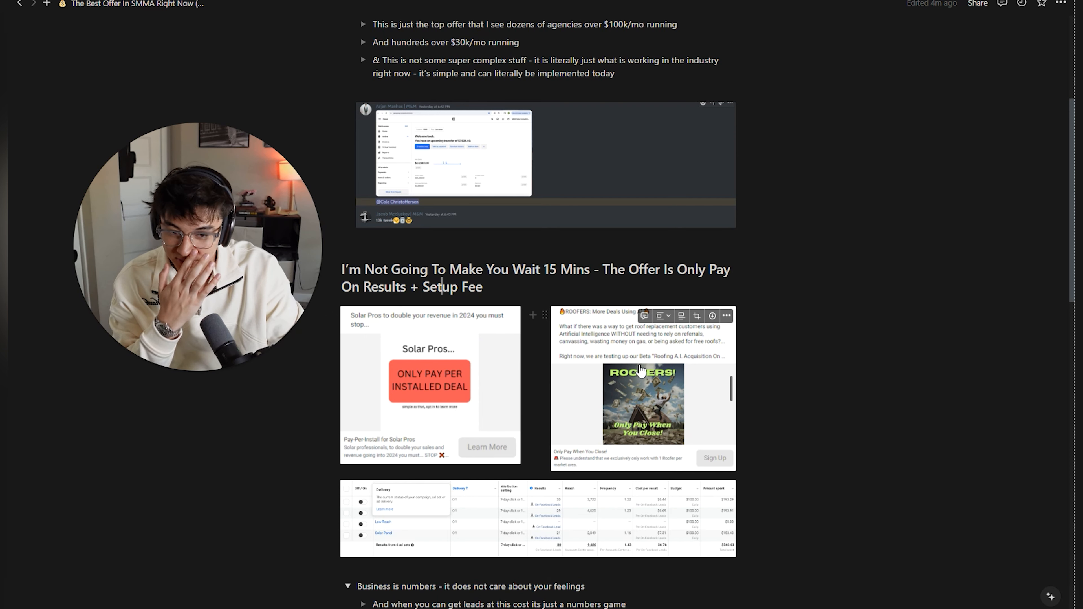
scroll("down", 3)
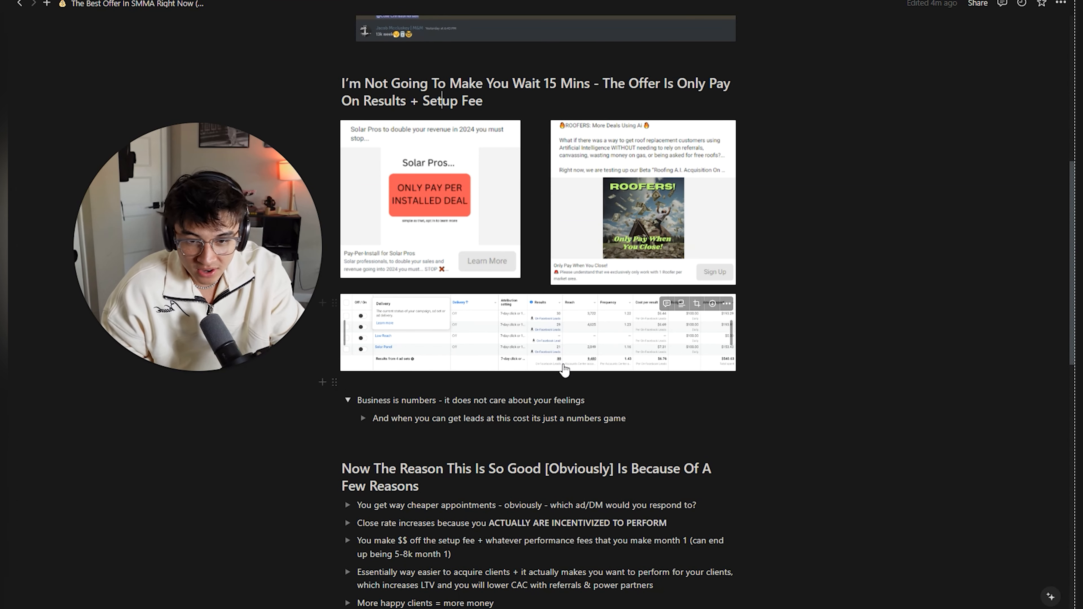
mouse_move(667, 377)
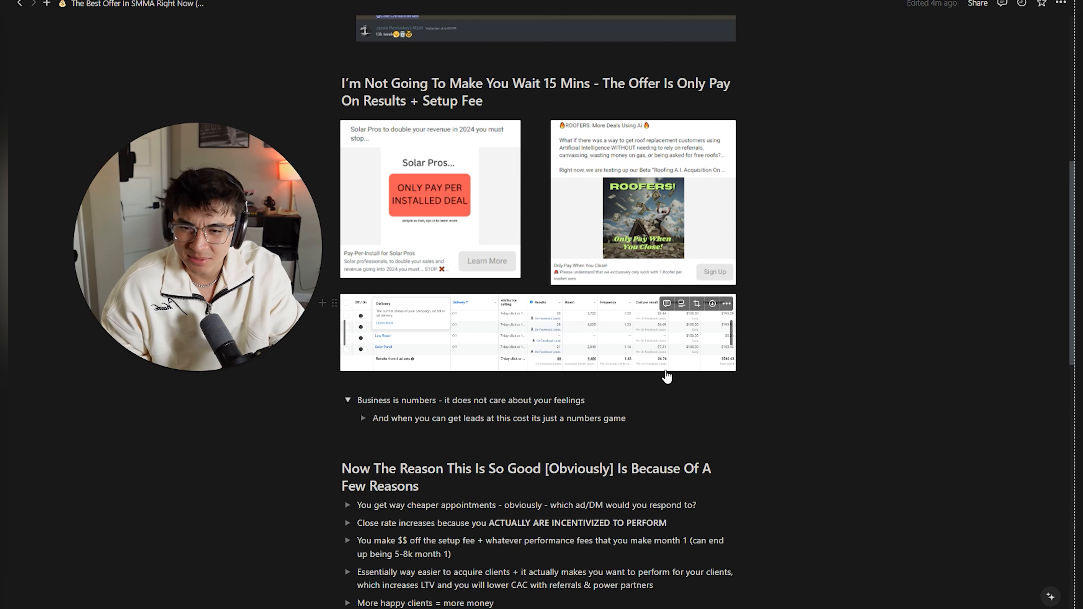
mouse_move(667, 369)
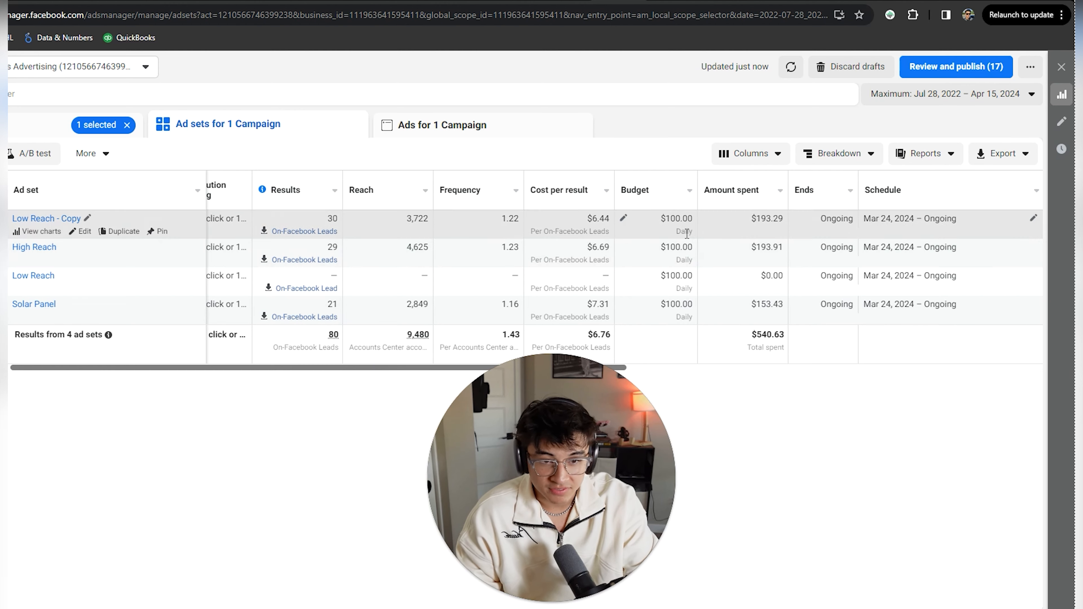
mouse_move(812, 247)
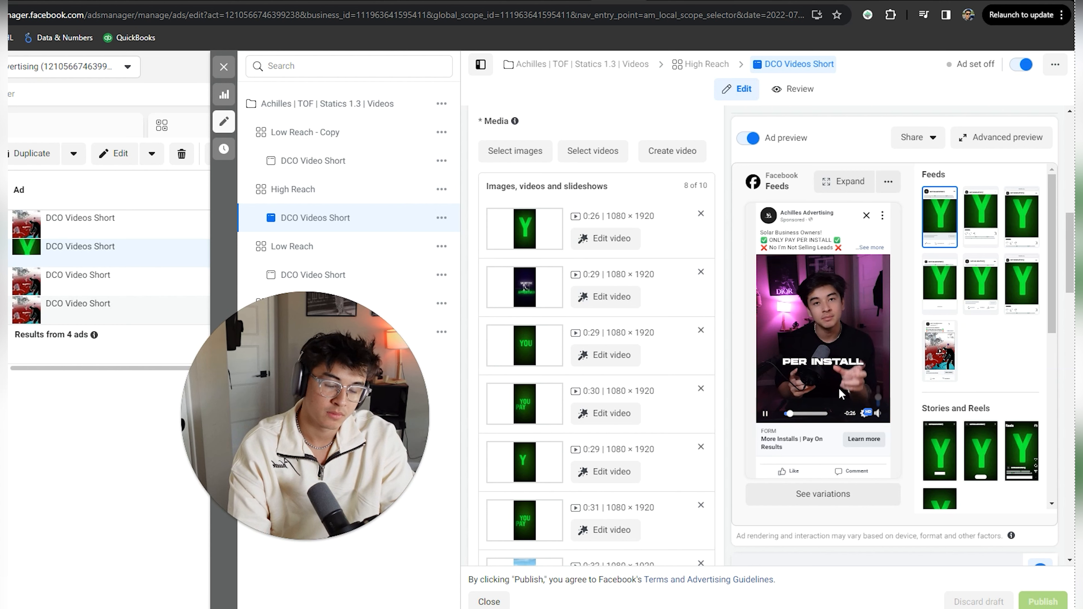
Pause the Facebook Feeds preview video and review the DCO ad's setup section
left_click(765, 413)
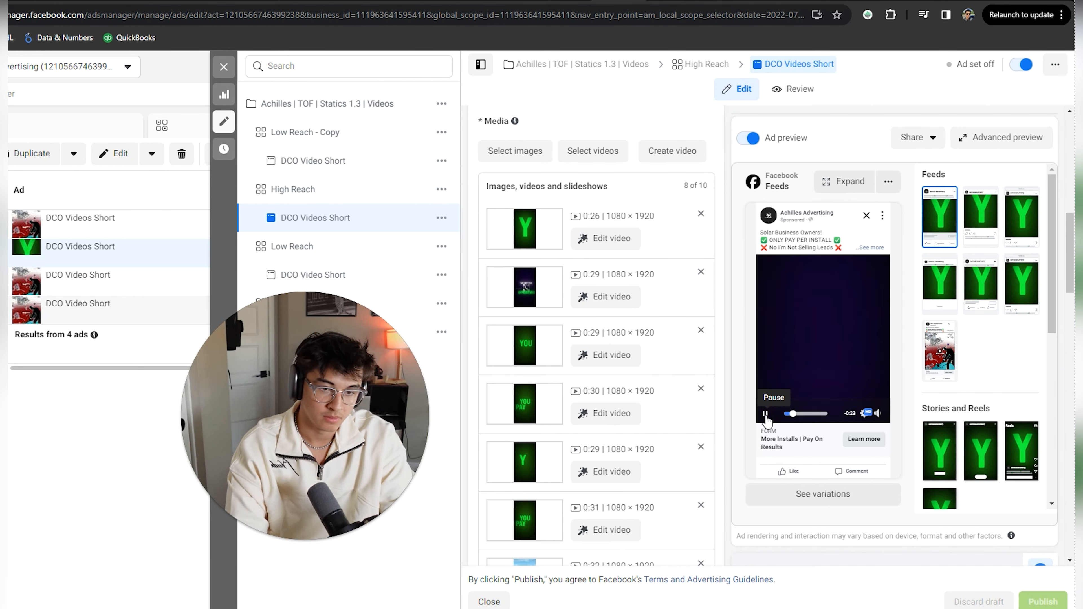
scroll("up", 3)
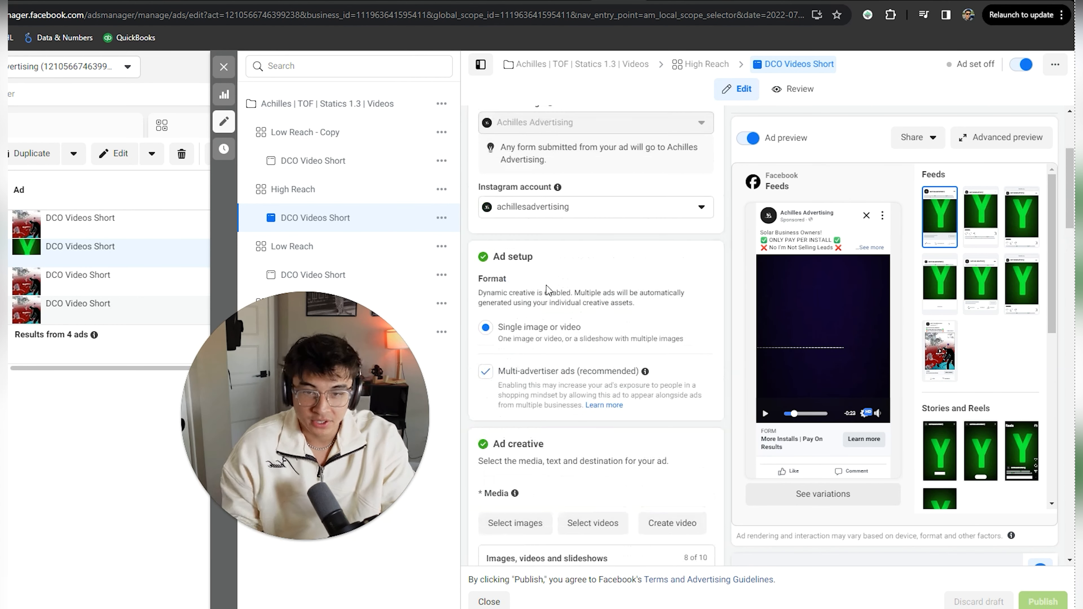
scroll("down", 3)
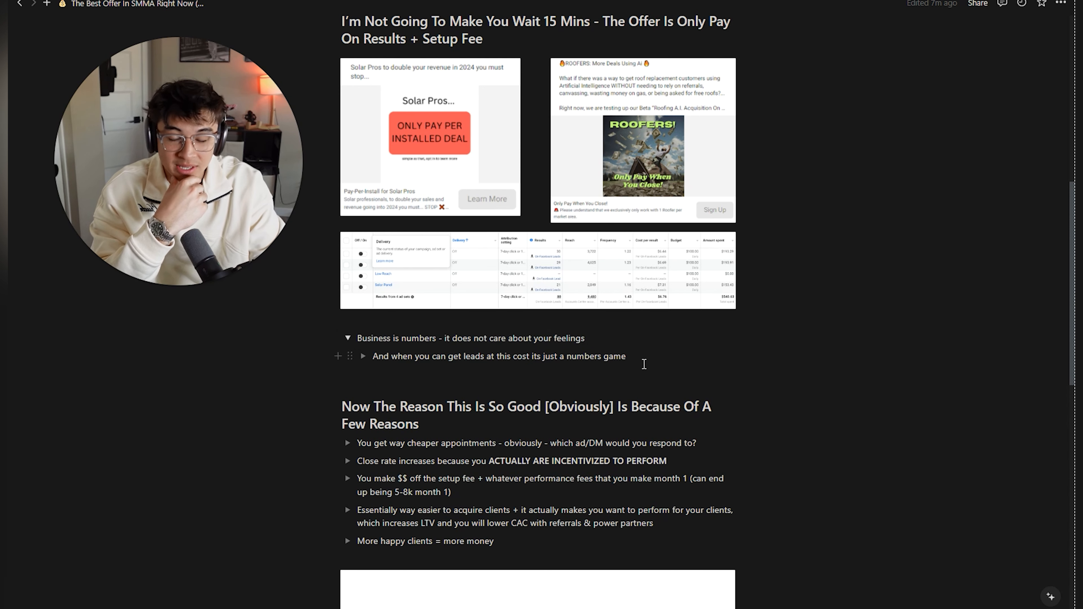
left_click(625, 356)
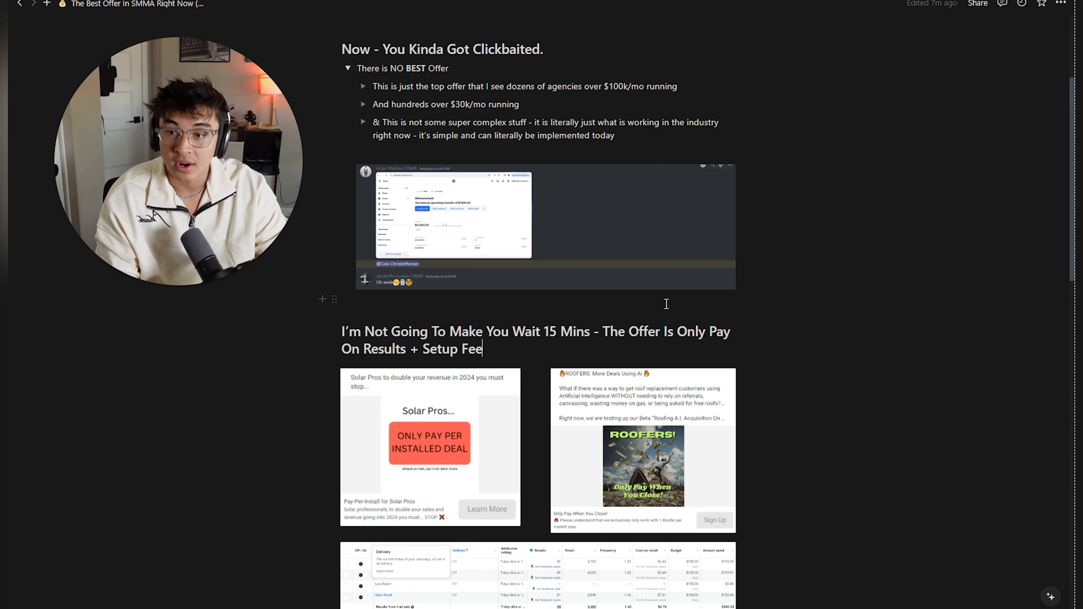
Create an empty text block below the LTV/CAC image, above the 'Small Variation' heading
scroll("down", 3)
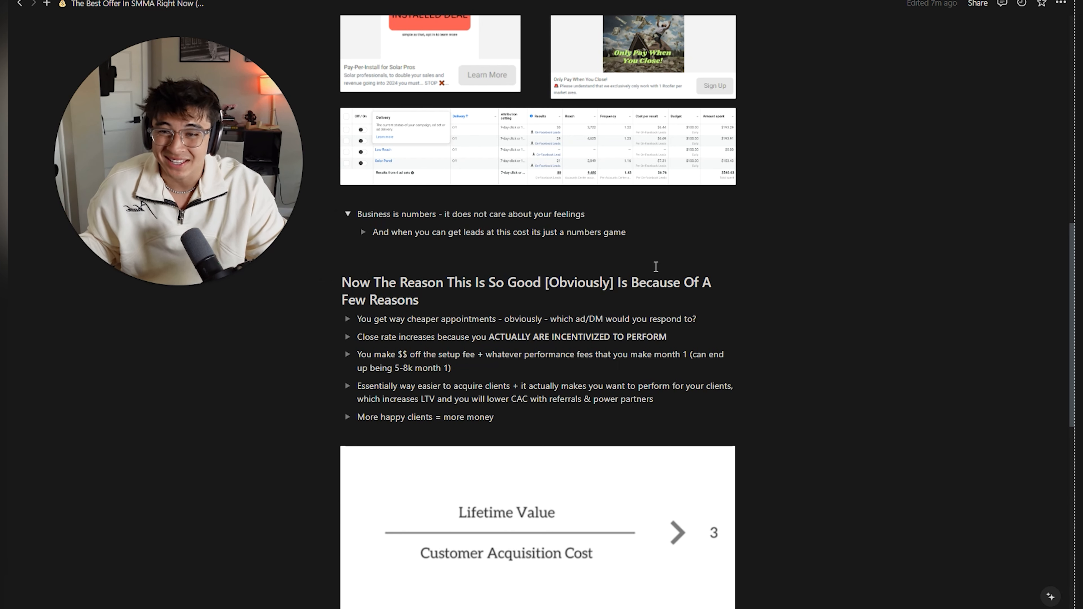
mouse_move(627, 264)
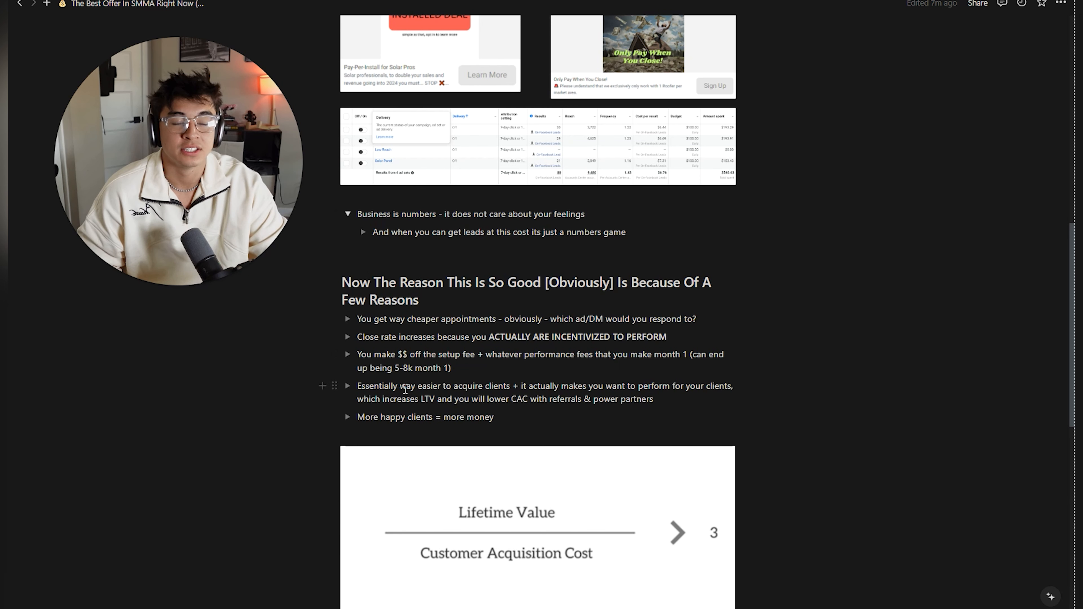
mouse_move(481, 296)
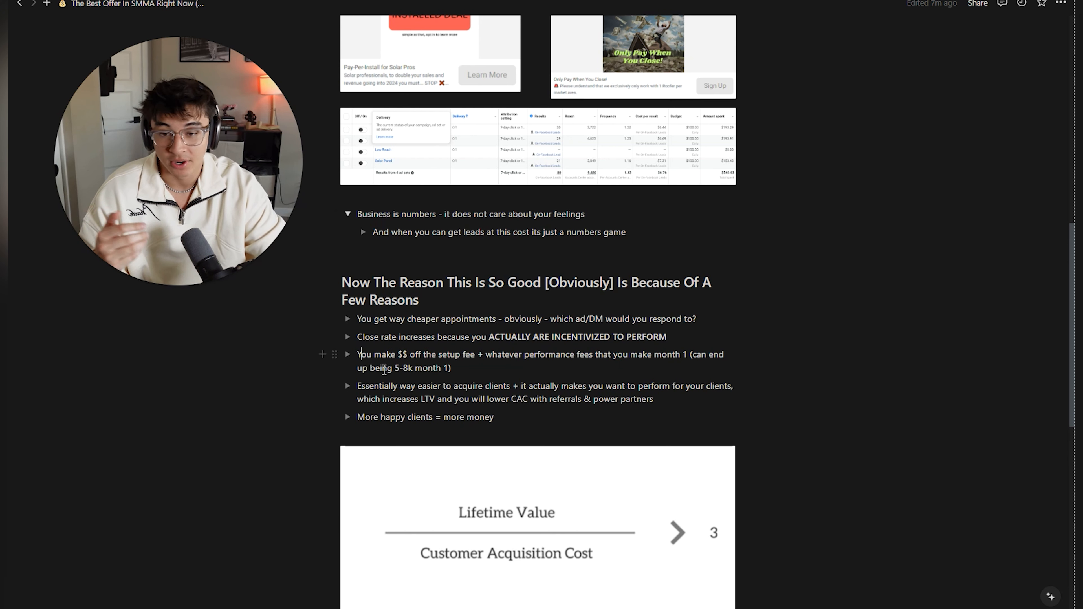
double_click(403, 367)
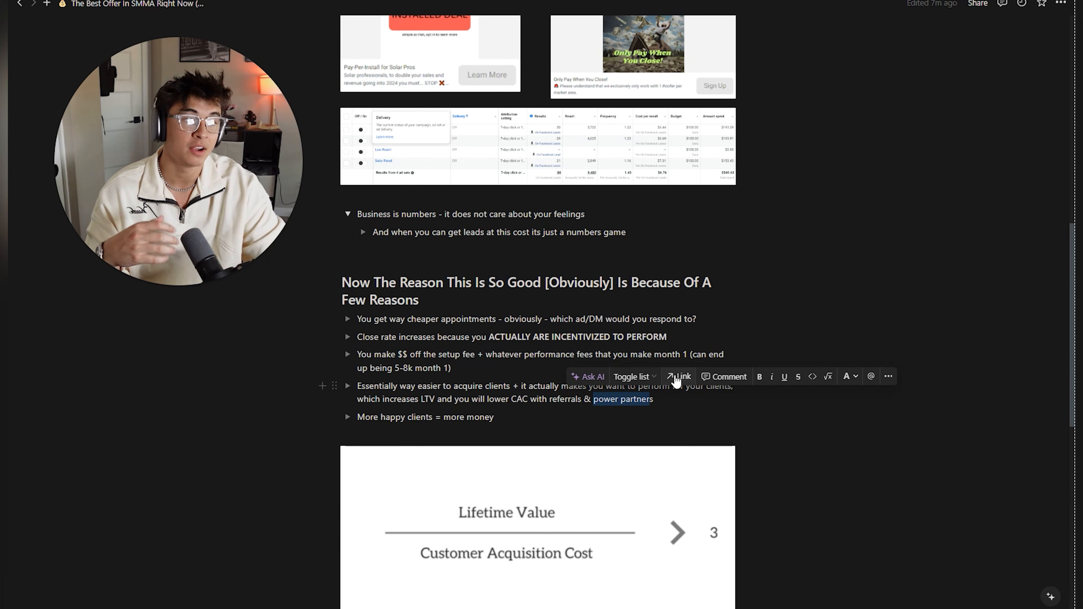
left_click(685, 408)
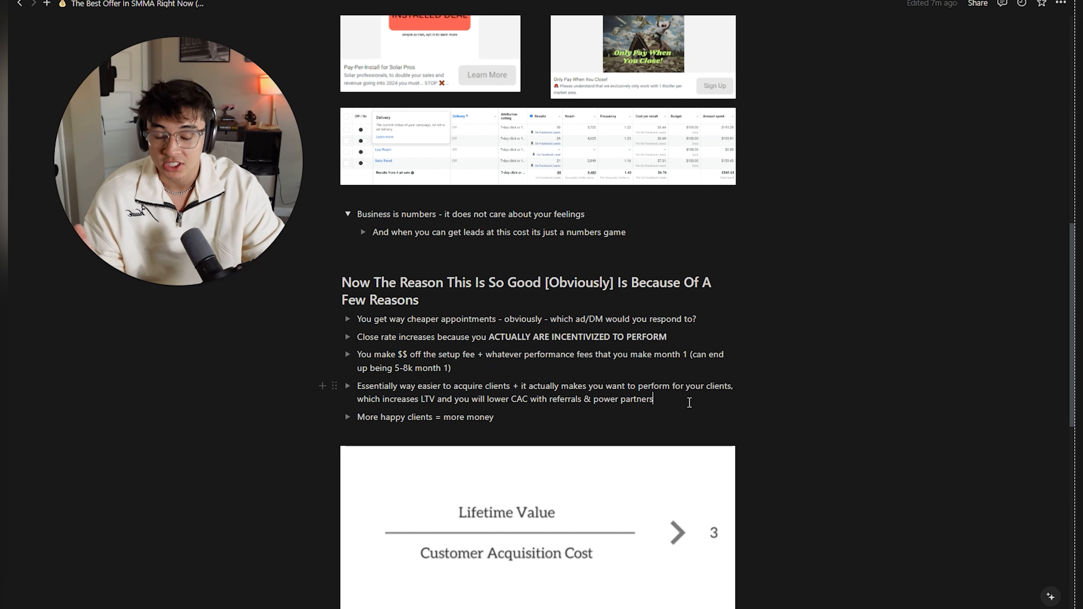
scroll("down", 3)
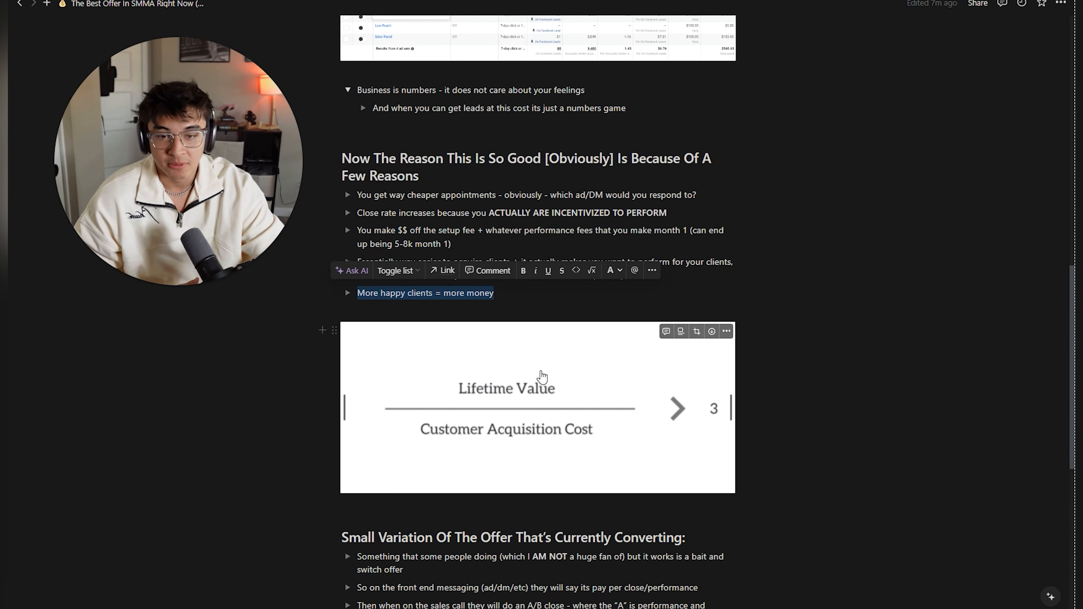
scroll("down", 3)
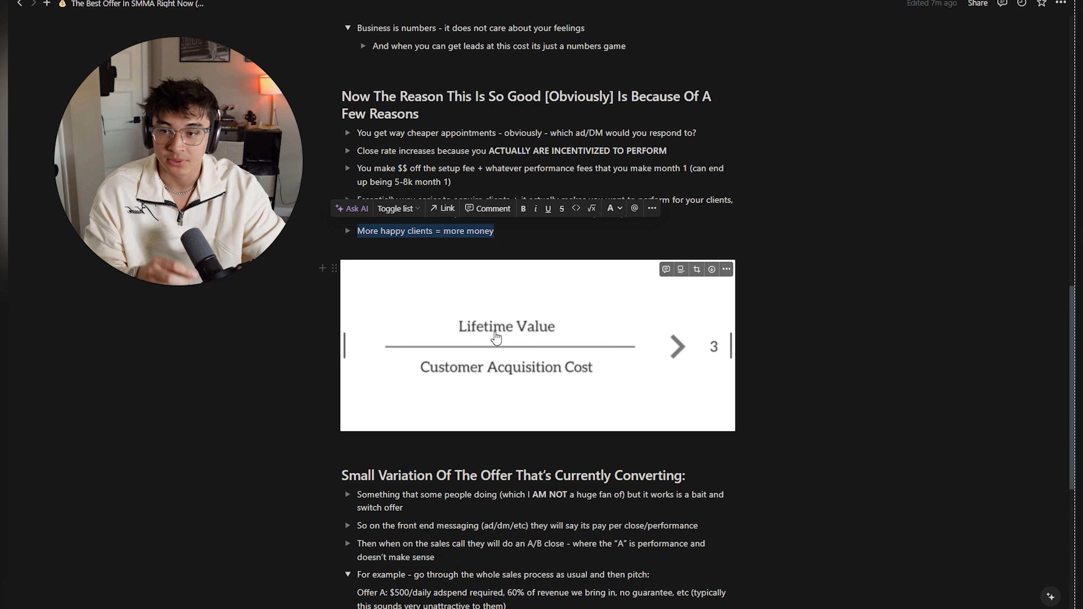
mouse_move(494, 323)
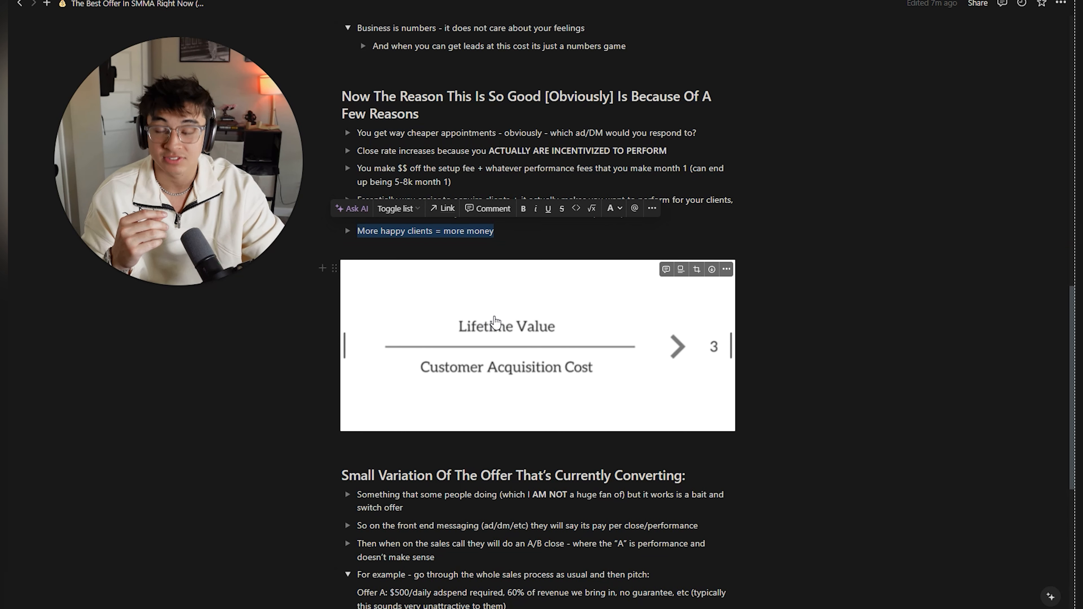
mouse_move(442, 302)
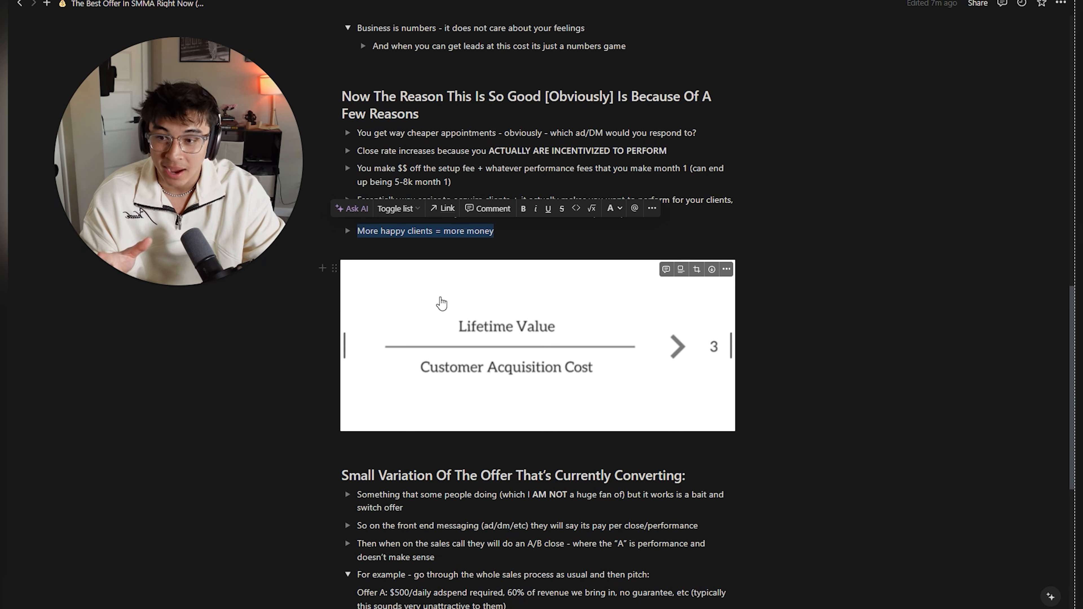
mouse_move(716, 413)
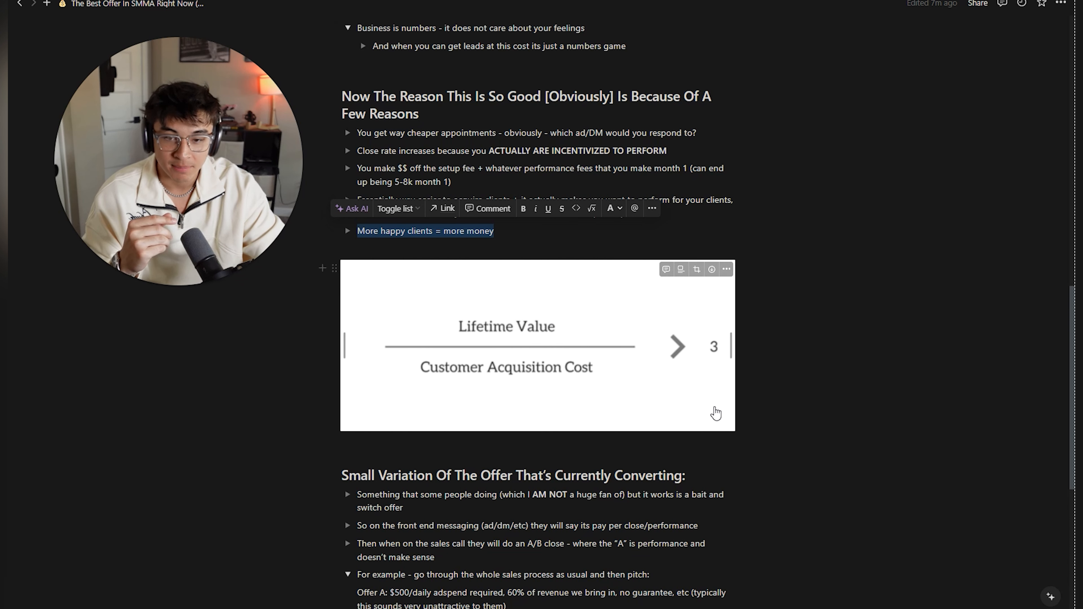
mouse_move(526, 339)
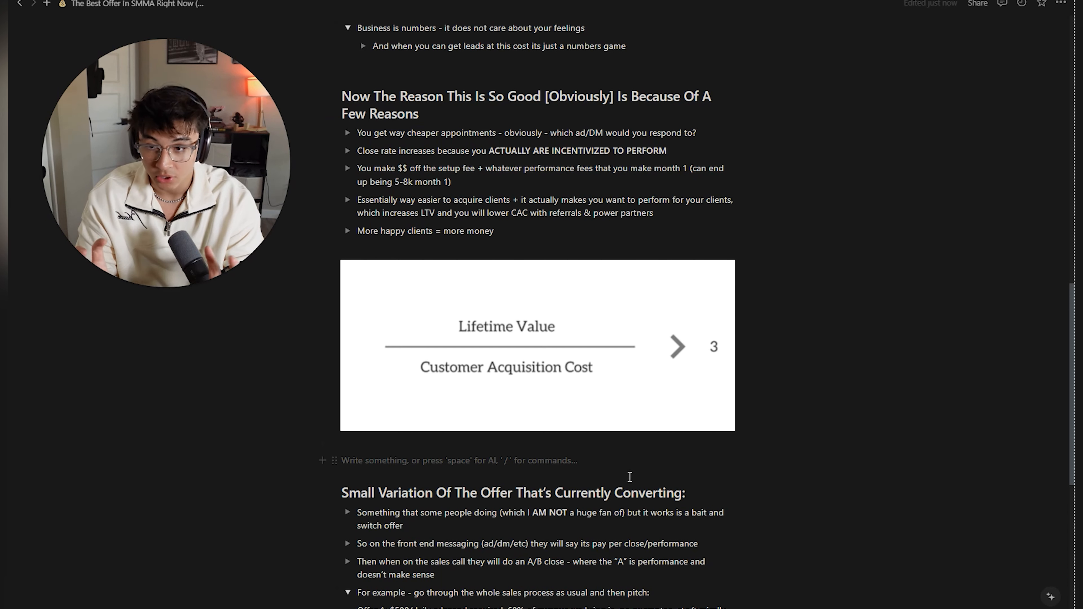
Write the first pricing line: 3.5-5k setup fee + 10-15% on the backends
type("3")
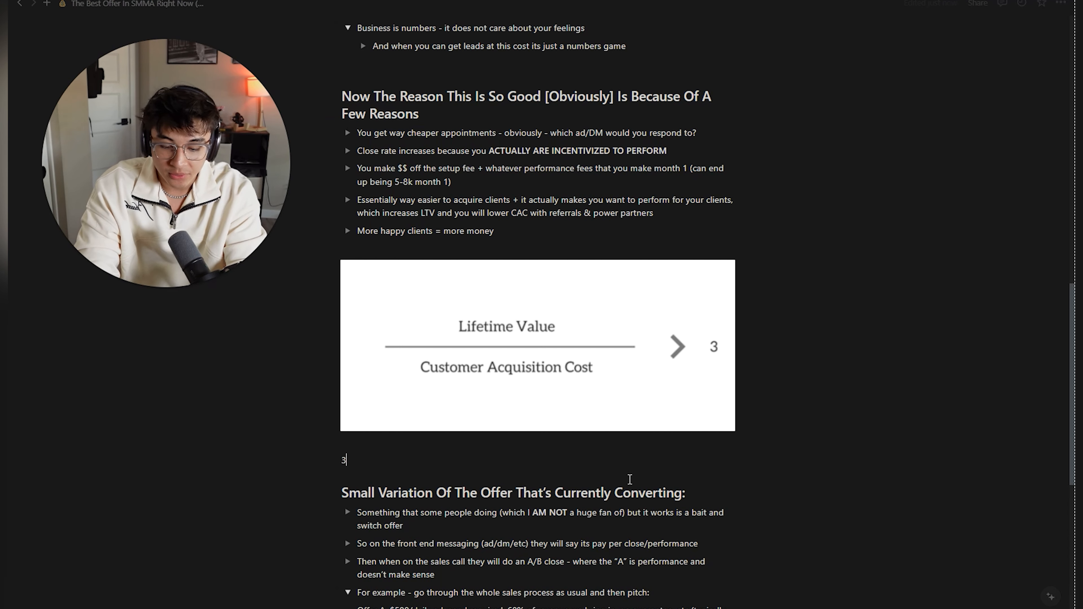
type(".5-5k")
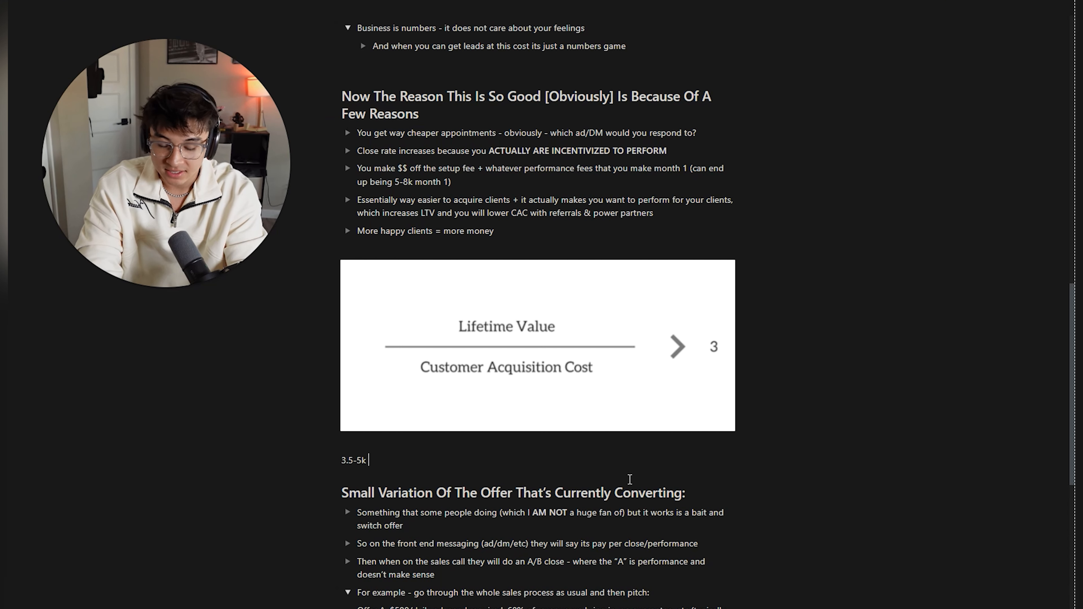
type("setup fee + 10-")
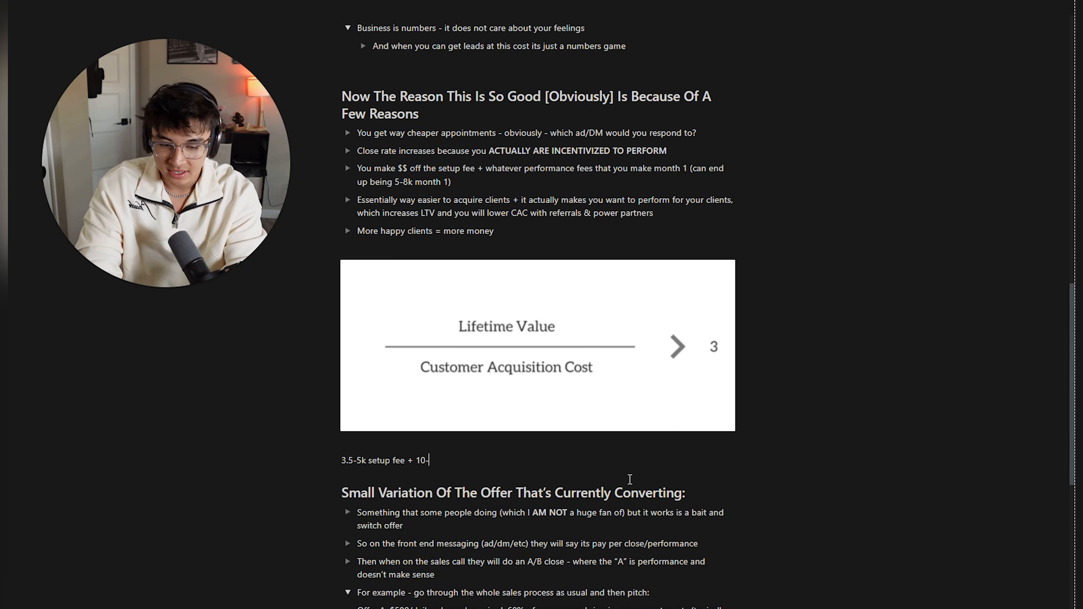
type("15% on the backends")
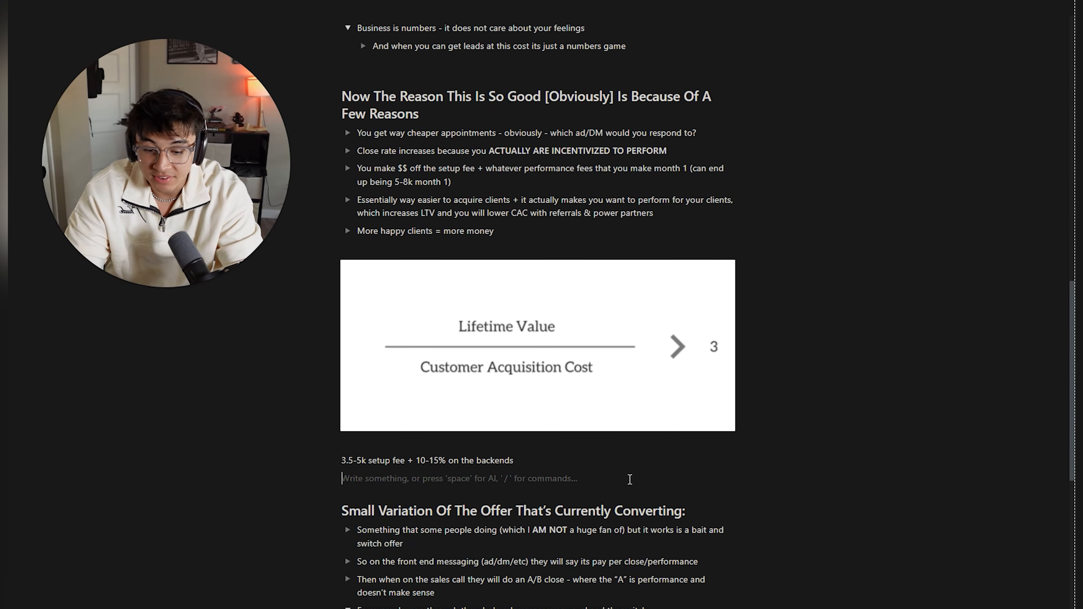
Write the second pricing line: 2-4k setup fee + 10-15% on the backend
type("2")
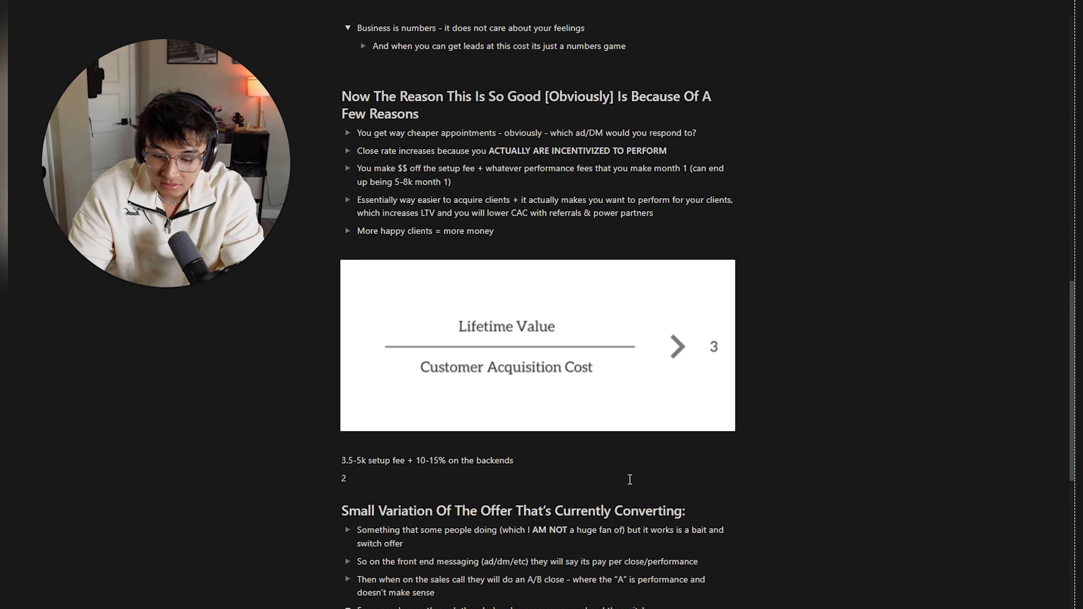
type("-4k setup fee + 1")
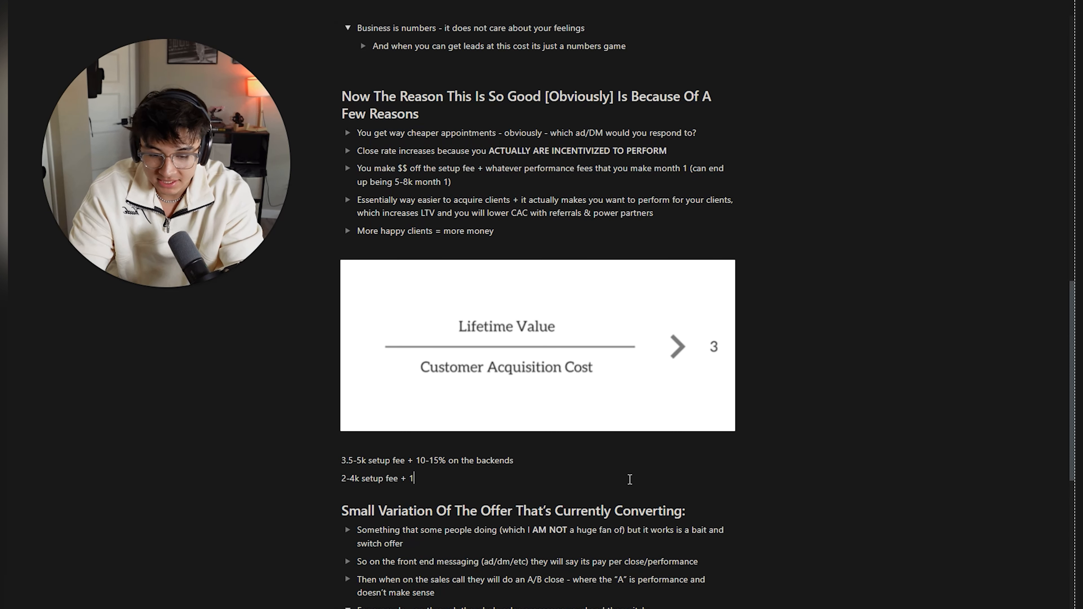
type("0-15% op")
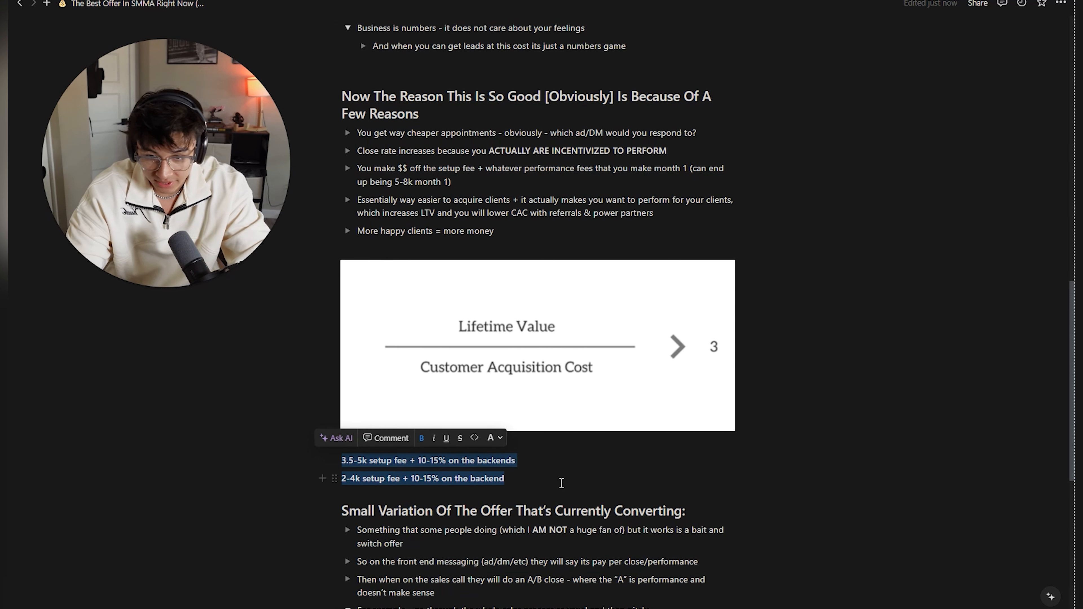
scroll("down", 3)
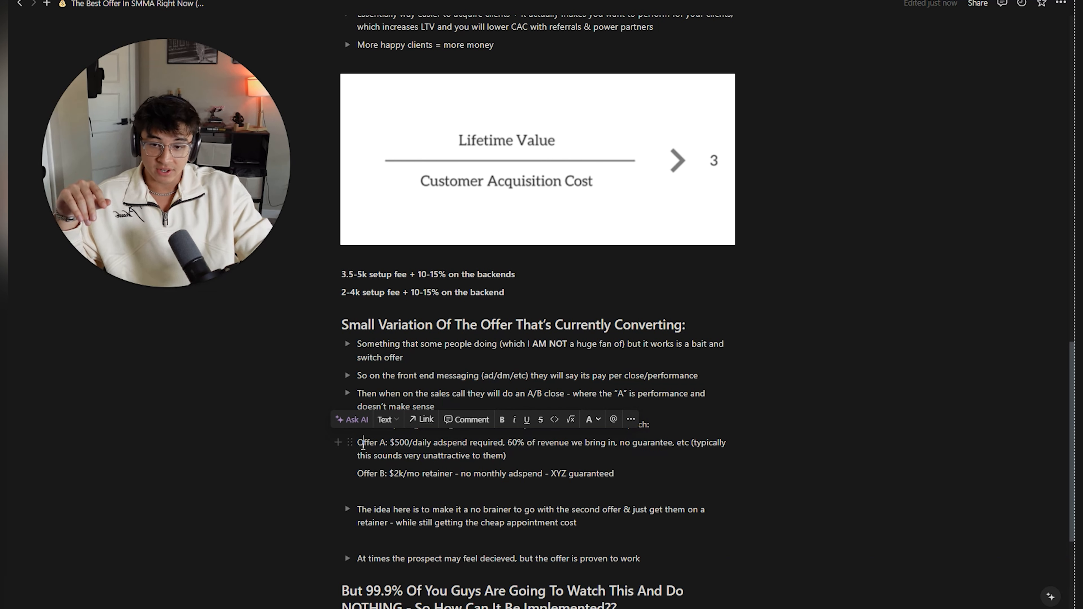
double_click(406, 443)
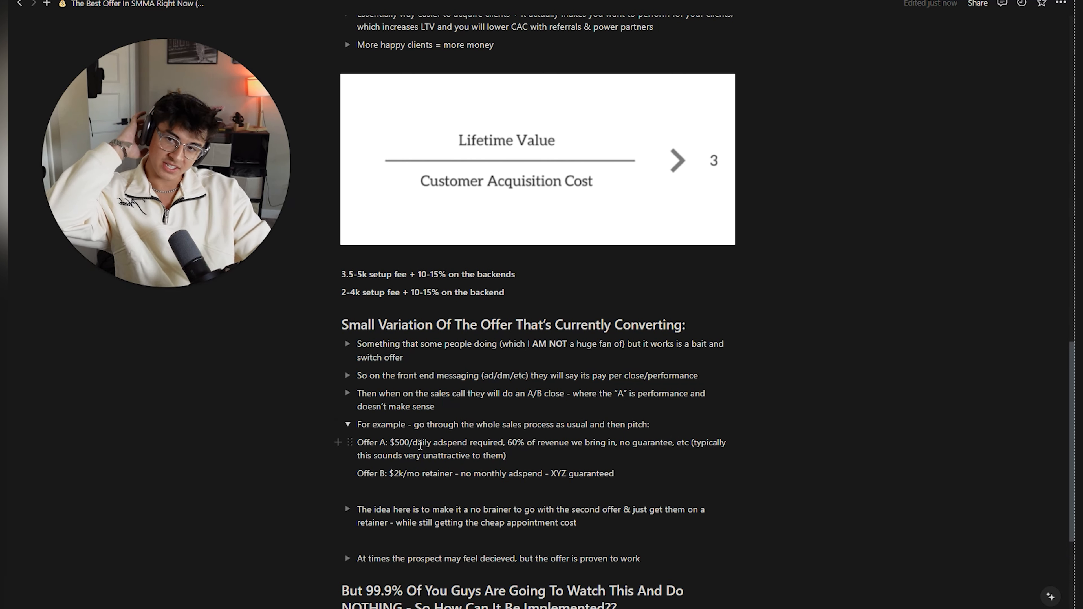
mouse_move(438, 578)
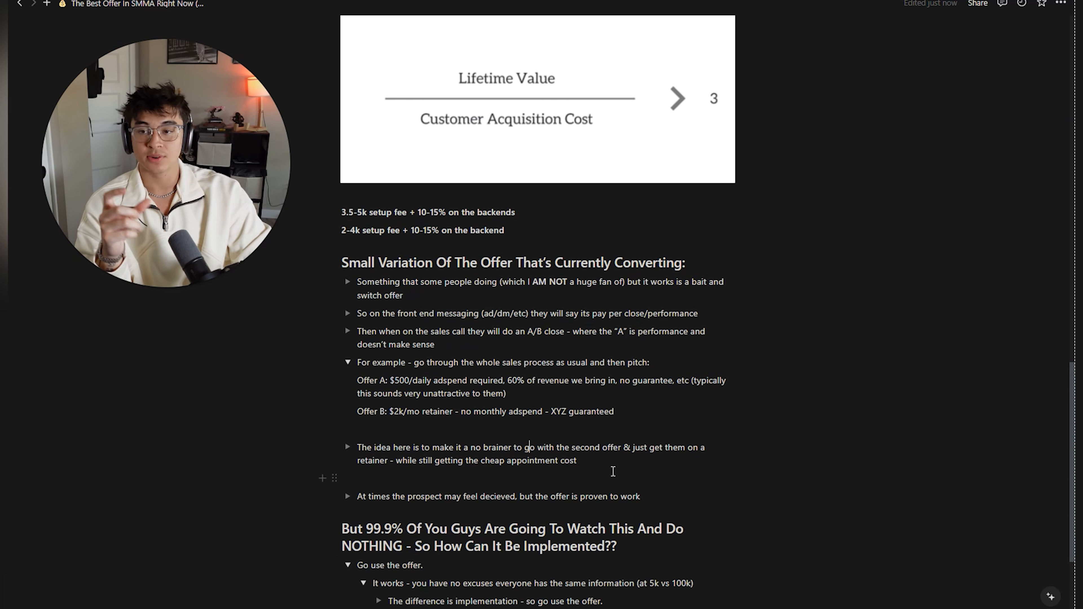
scroll("down", 3)
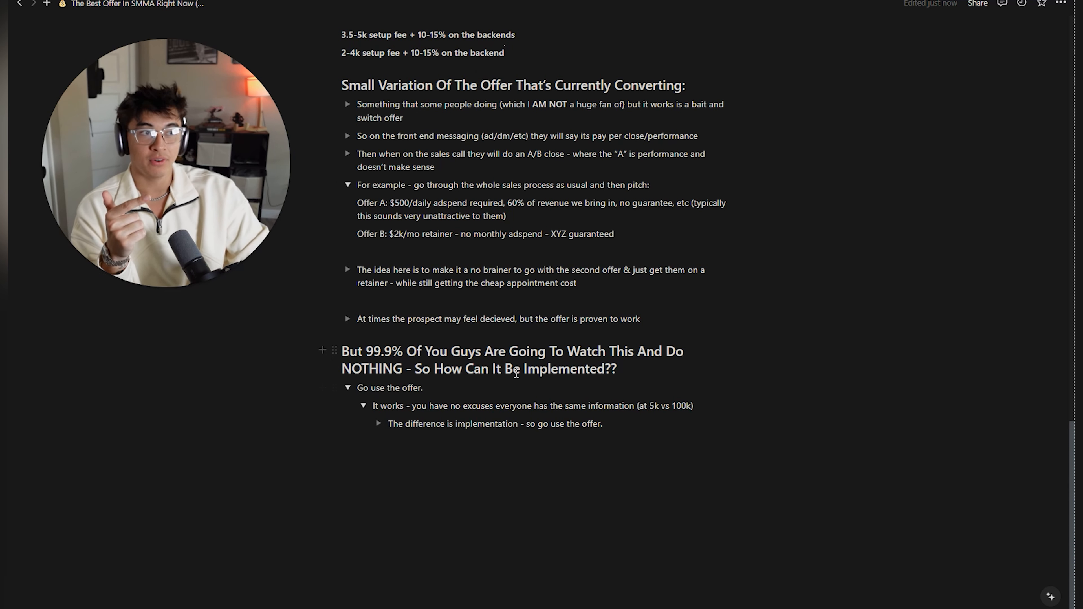
mouse_move(486, 373)
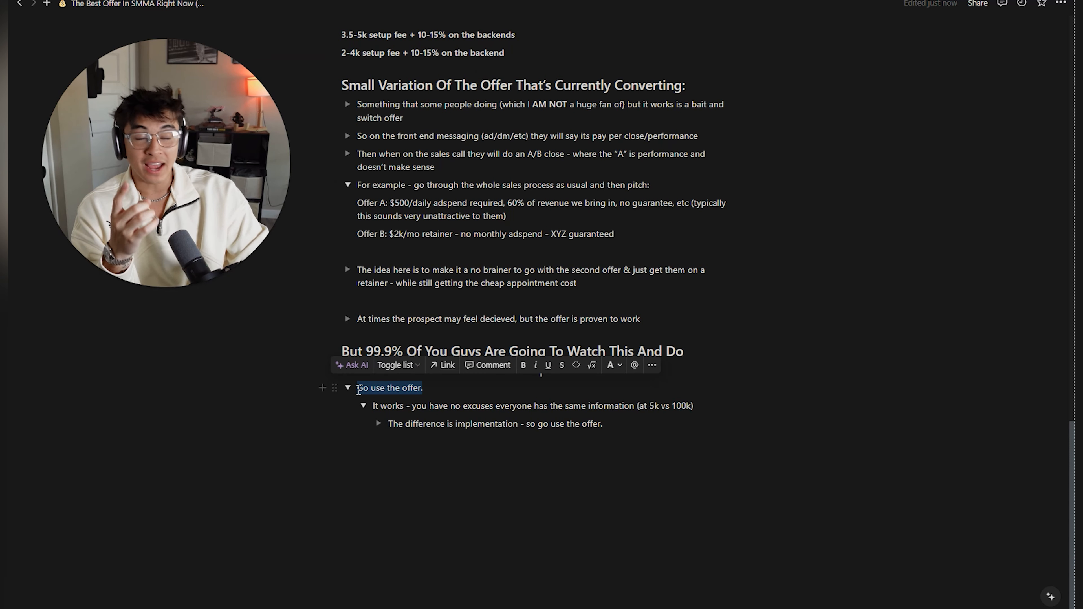
mouse_move(397, 365)
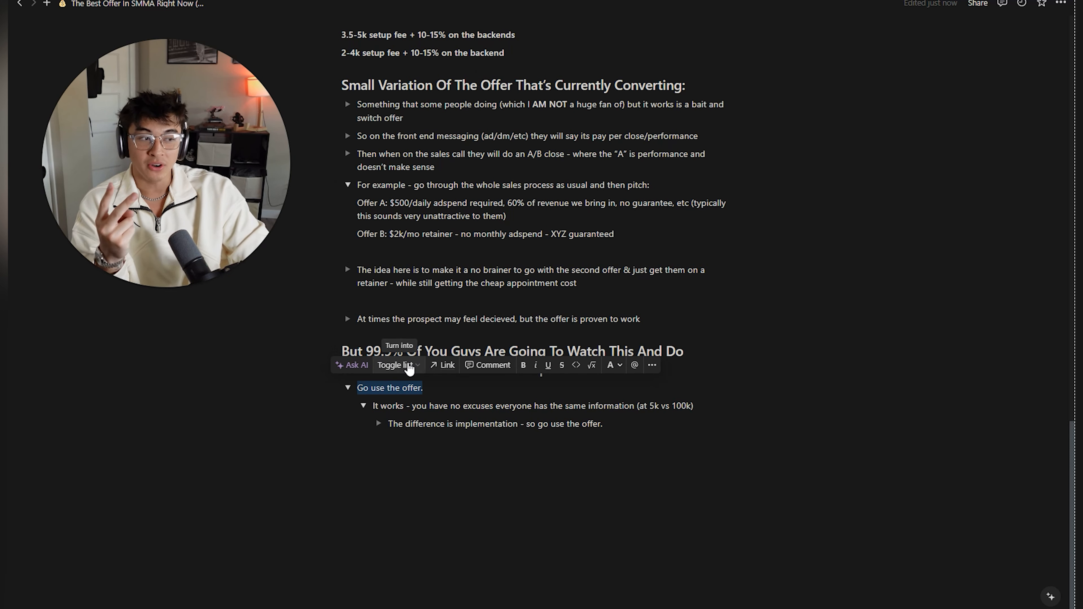
mouse_move(424, 362)
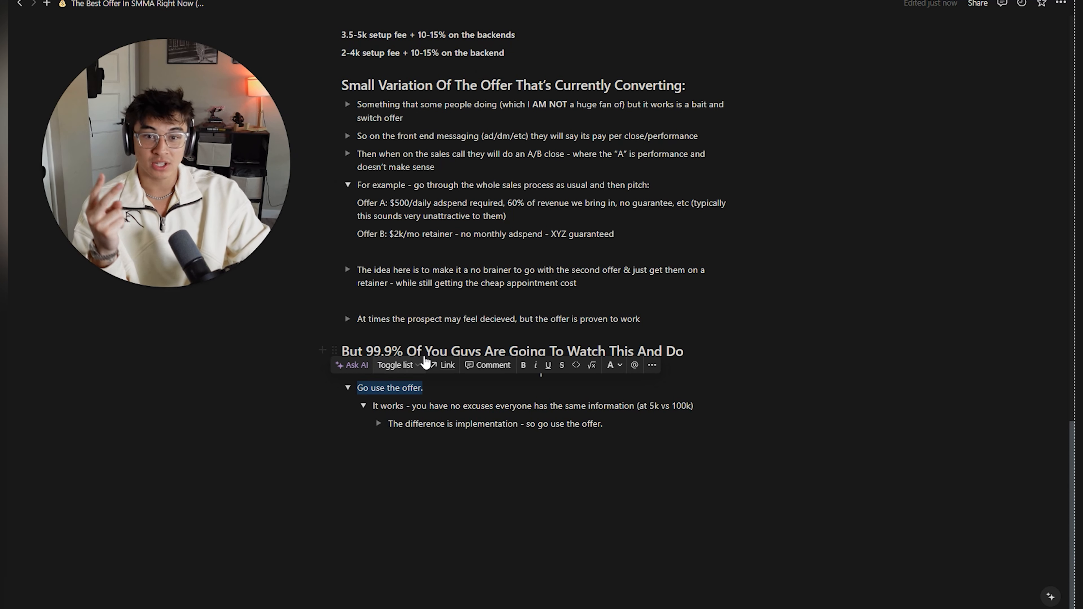